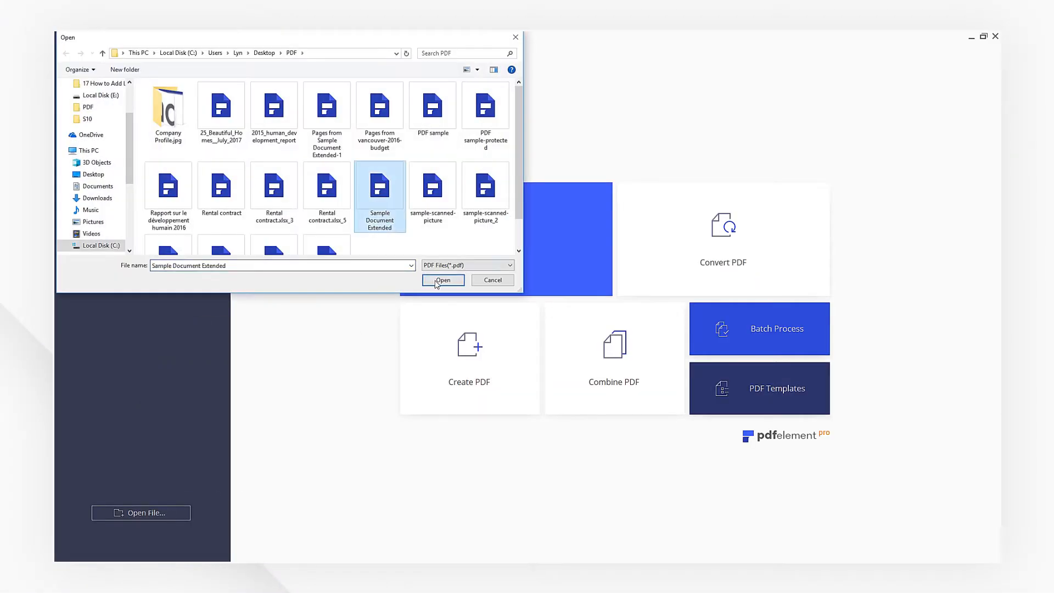
Open the 'Sample Document Extended' file from the Open dialog.
left_click(443, 280)
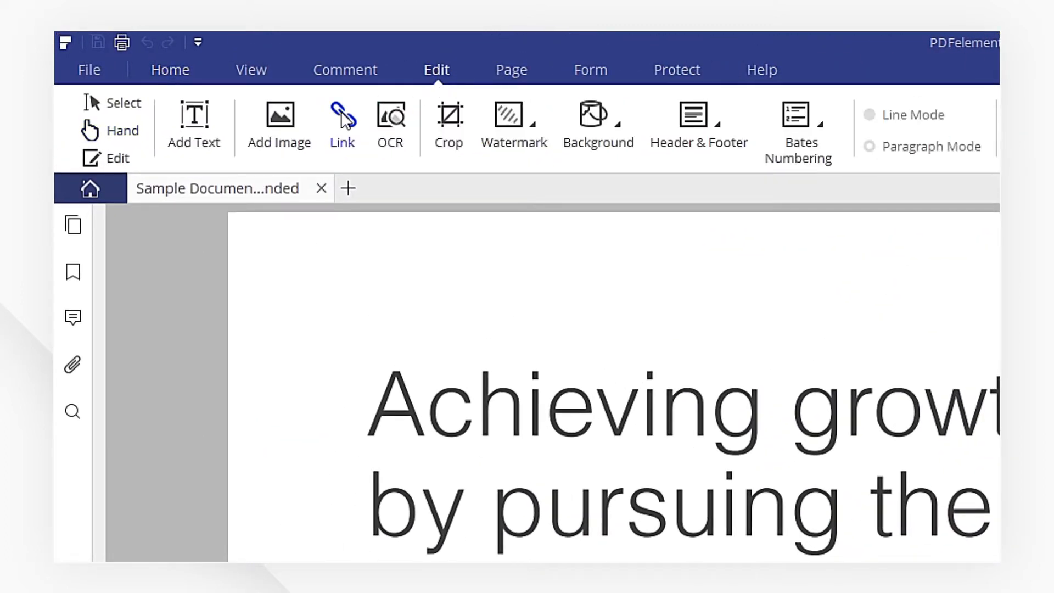
Start the Link tool to draw a link area over 'highest quality.'.
left_click(342, 115)
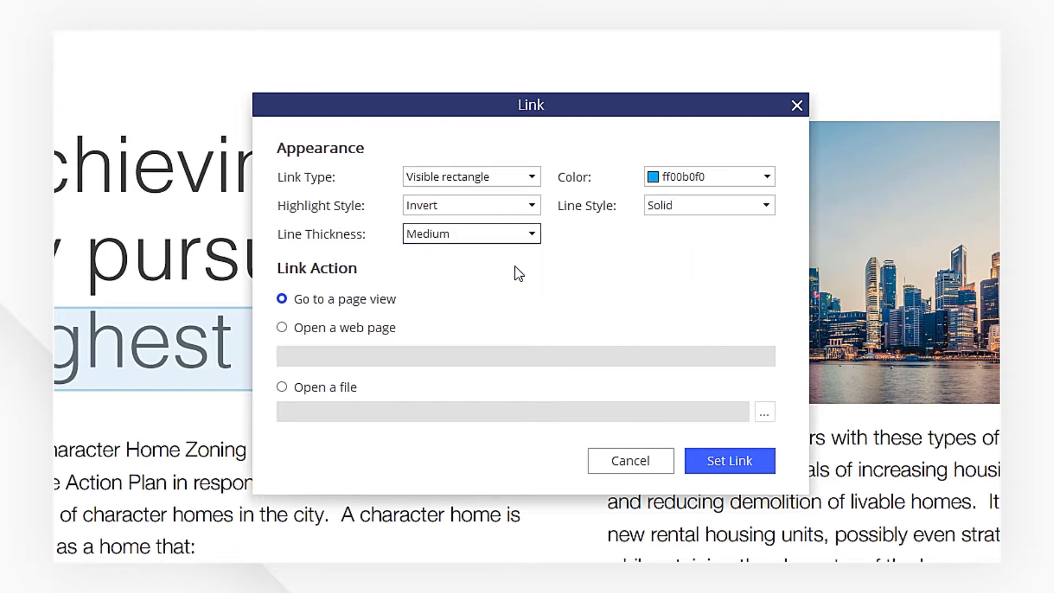
Set the heading link to open the web page pdf.wondershare.com.
left_click(282, 327)
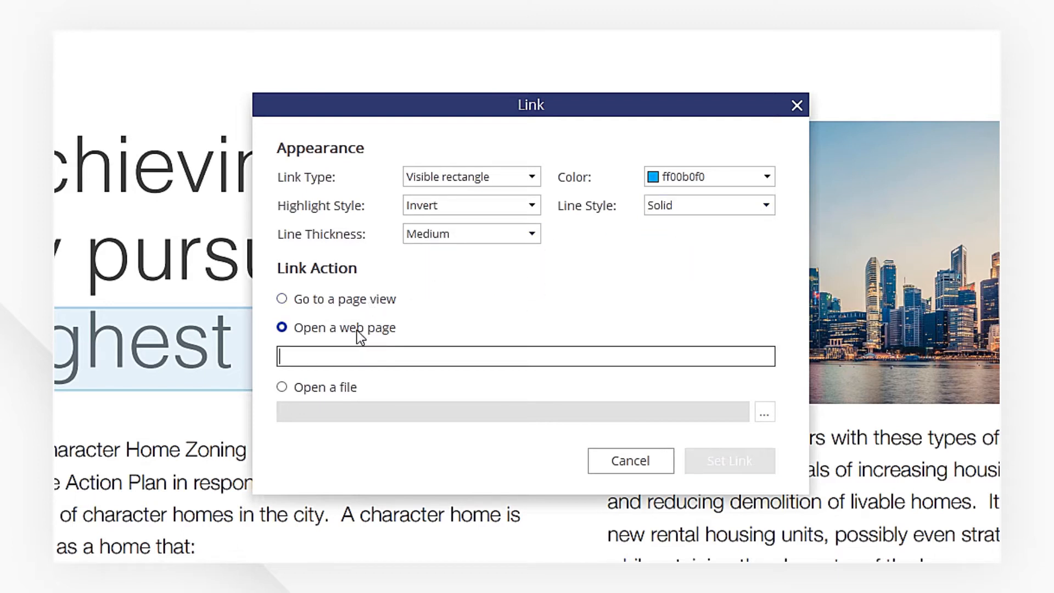
type("pdf.wondershare")
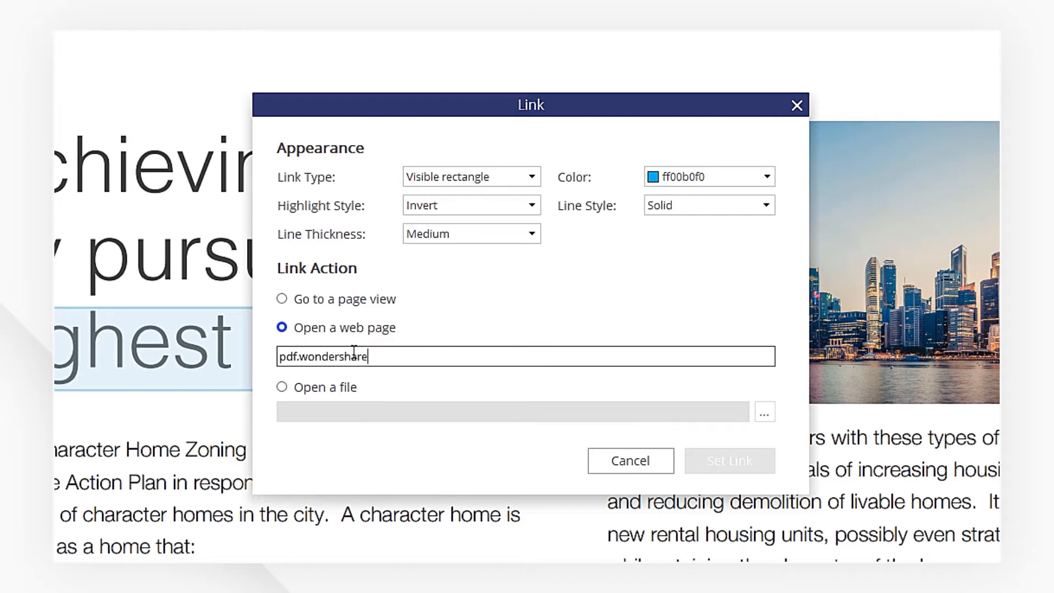
type(".com")
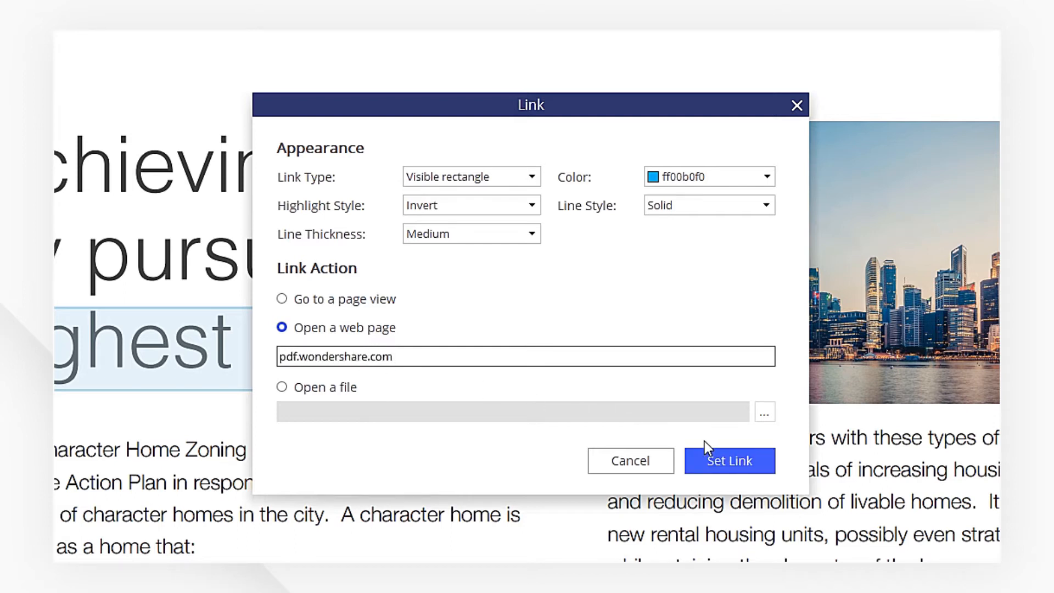
left_click(729, 461)
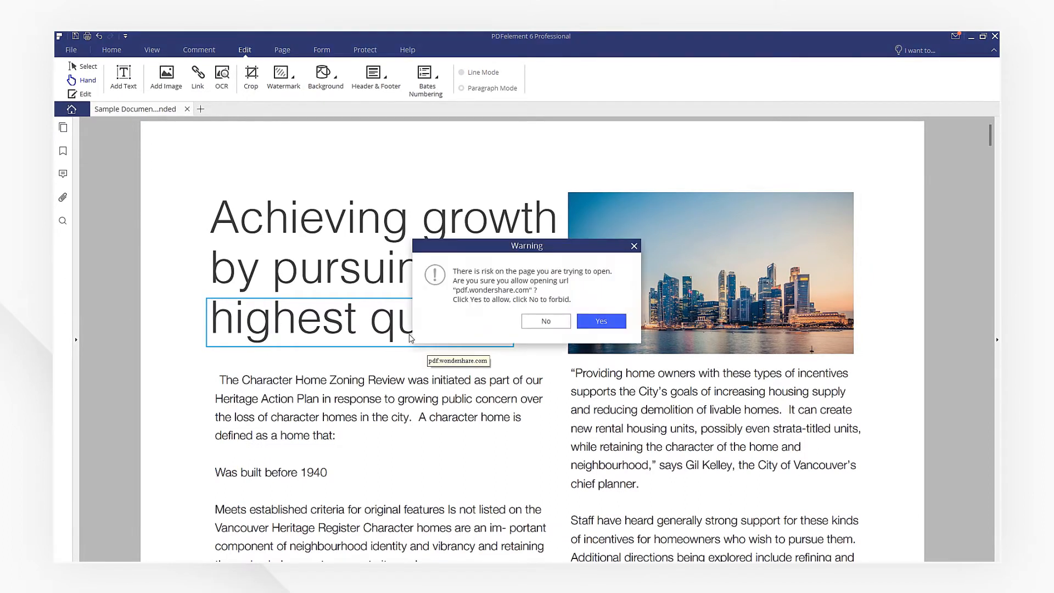
left_click(601, 321)
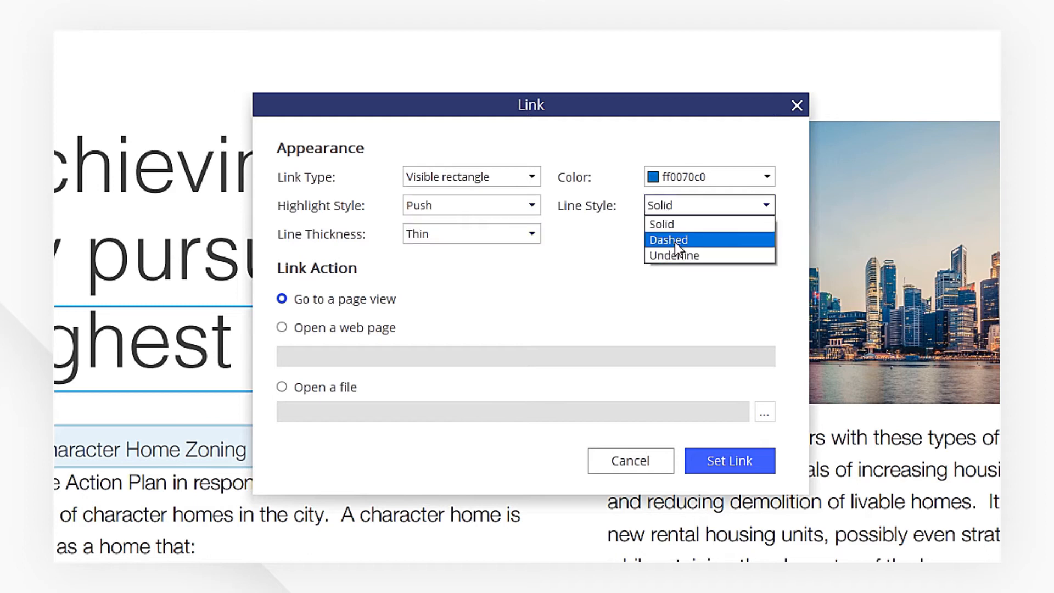
Give the second link a dashed outline with a go-to-page-view action.
left_click(669, 239)
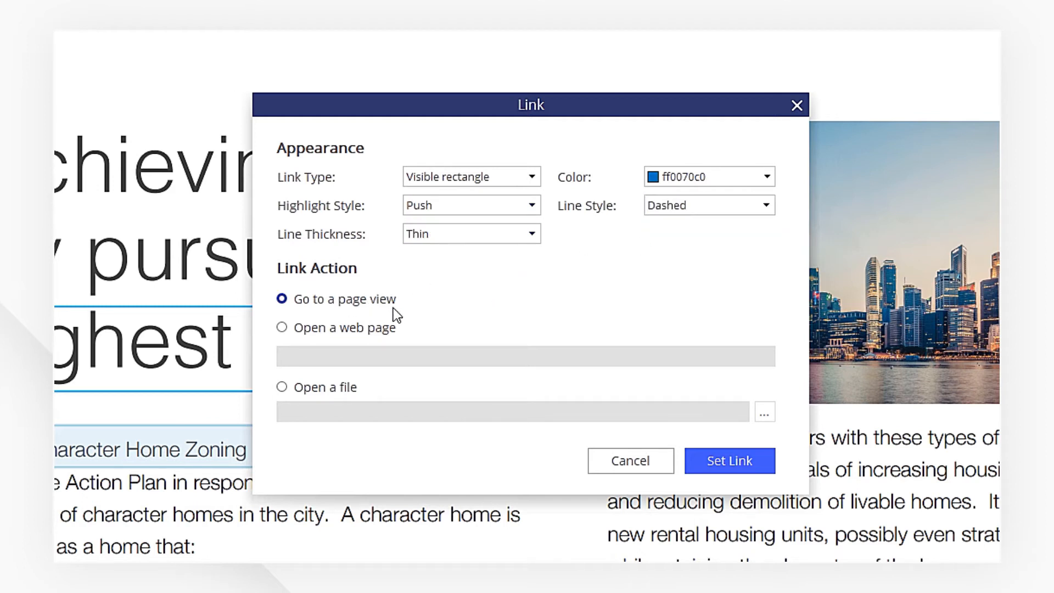
left_click(729, 461)
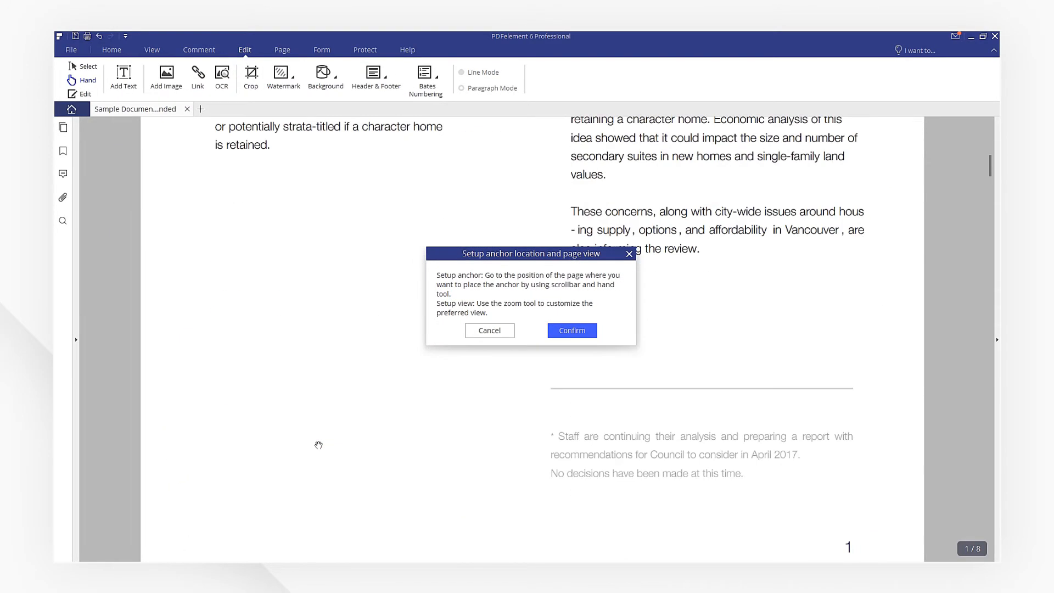
Confirm page 5 as the link's destination view, then return to Edit to add another link.
scroll("down", 3)
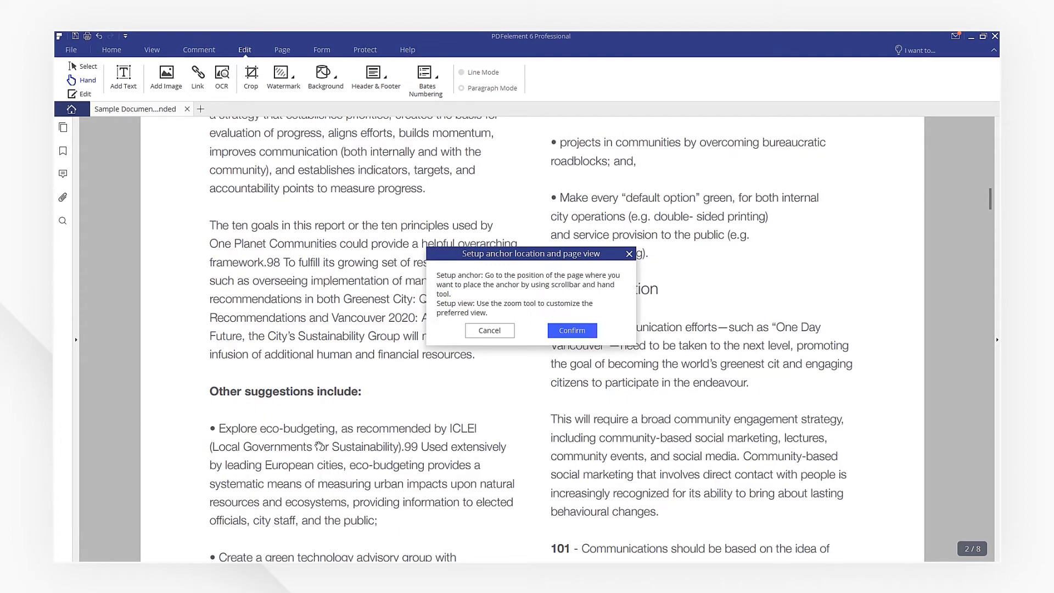
left_click(281, 49)
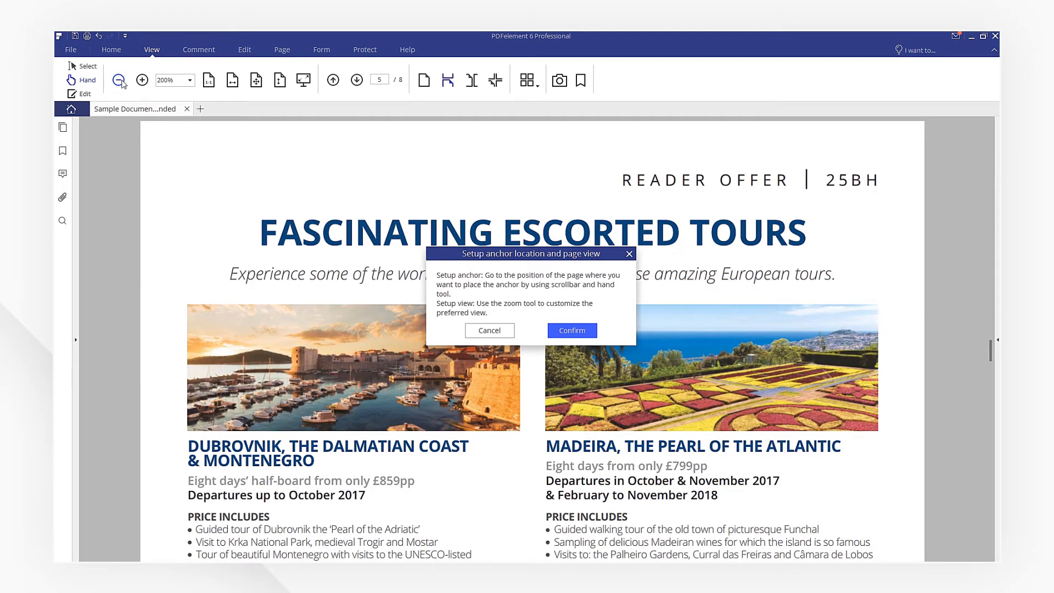
left_click(118, 80)
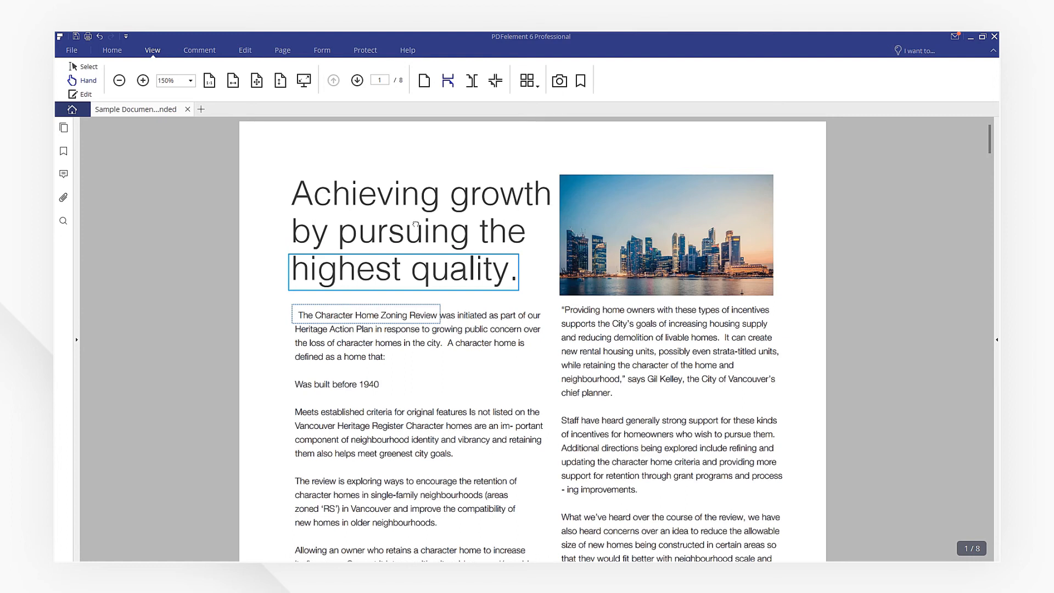
mouse_move(314, 150)
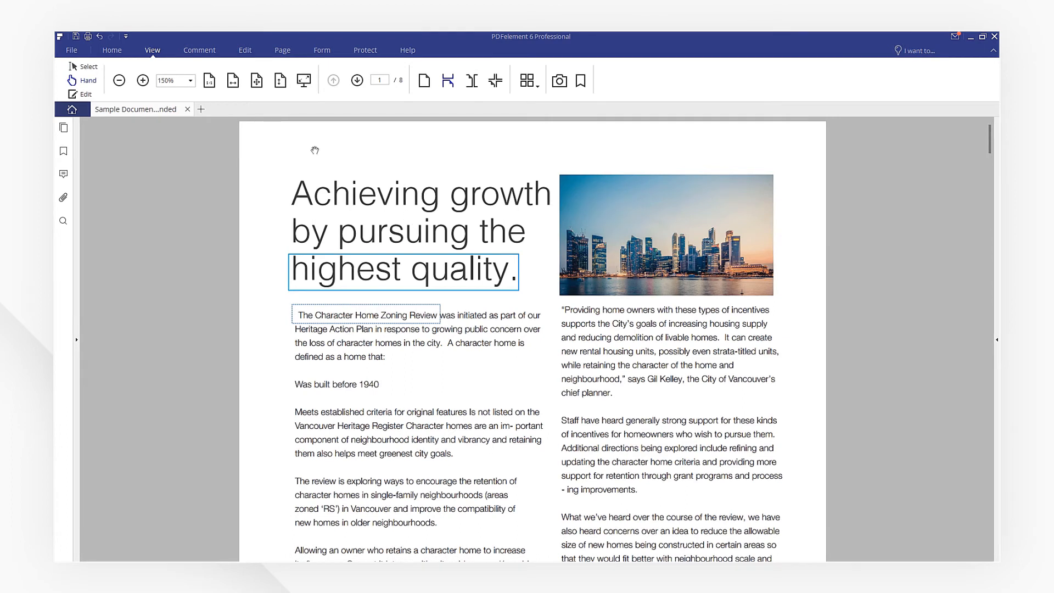
left_click(244, 49)
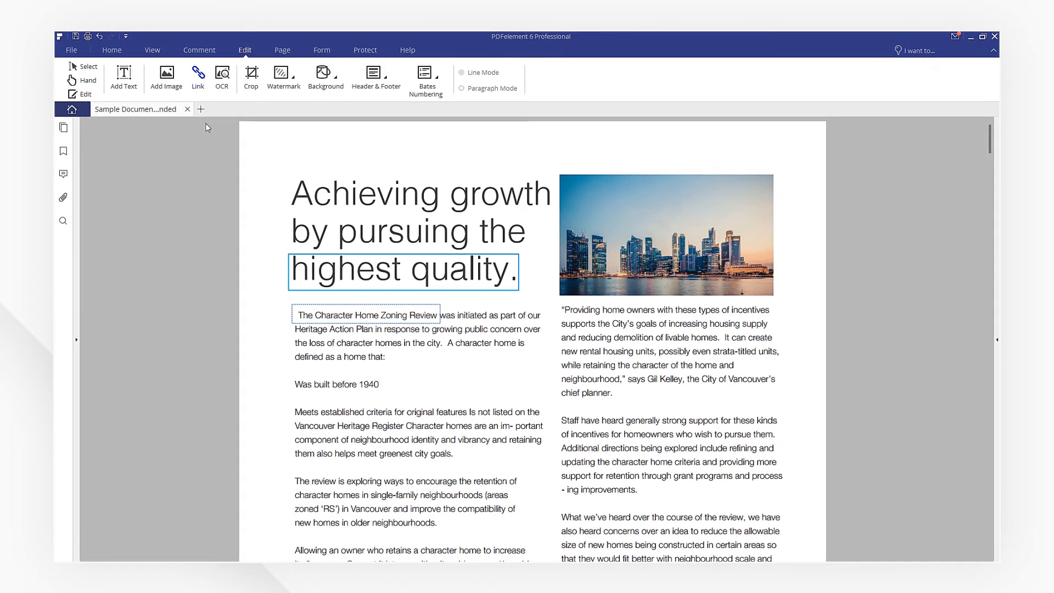
left_click(198, 74)
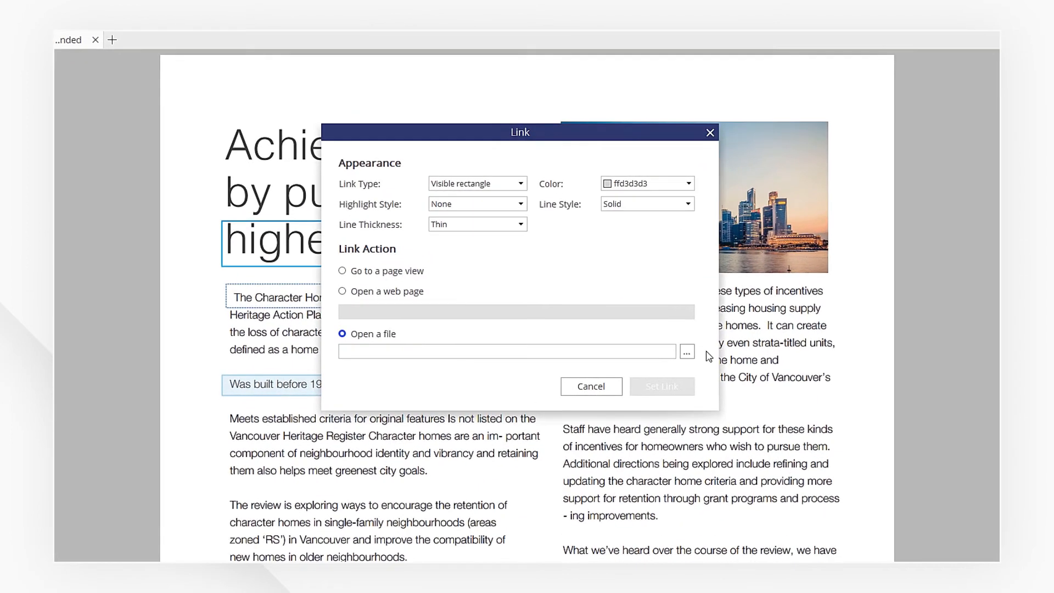
Link 'Was built before 1940' to open the 'PDF sample' file.
left_click(687, 351)
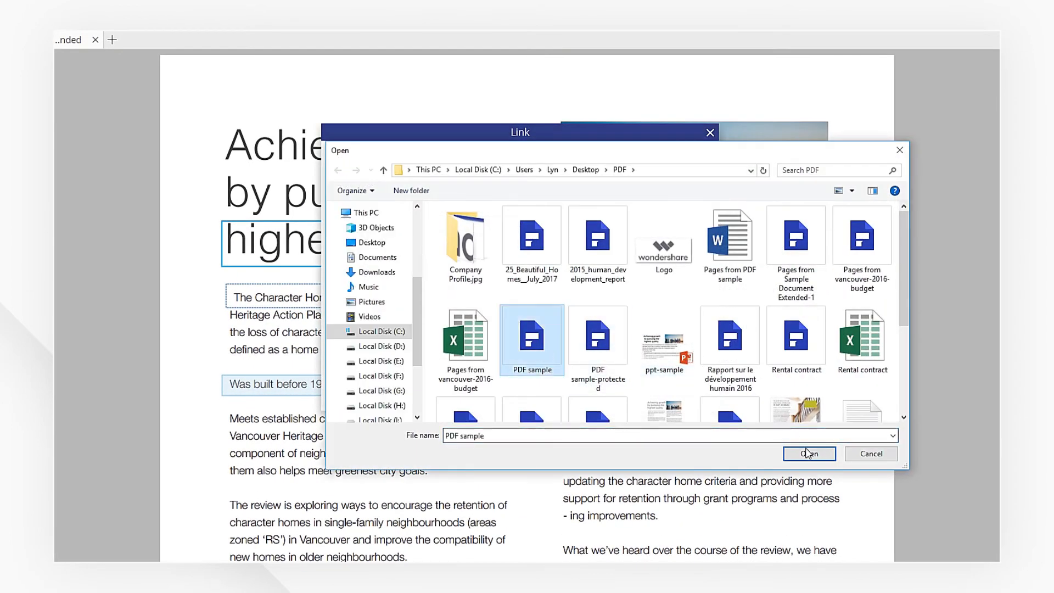
left_click(809, 453)
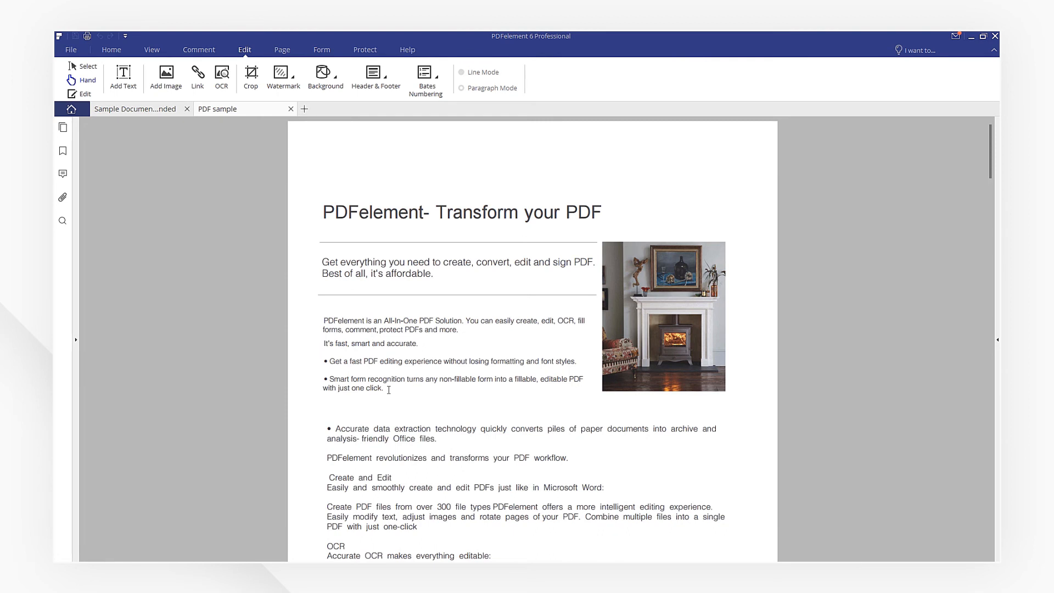
mouse_move(291, 112)
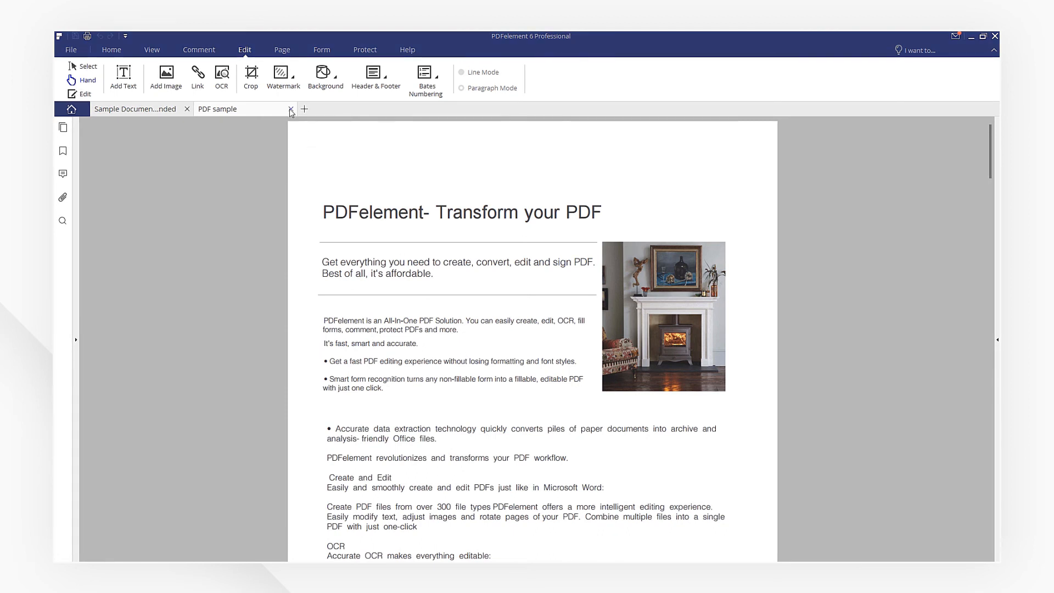
Close the 'PDF sample' tab to return to the Sample Document.
left_click(291, 108)
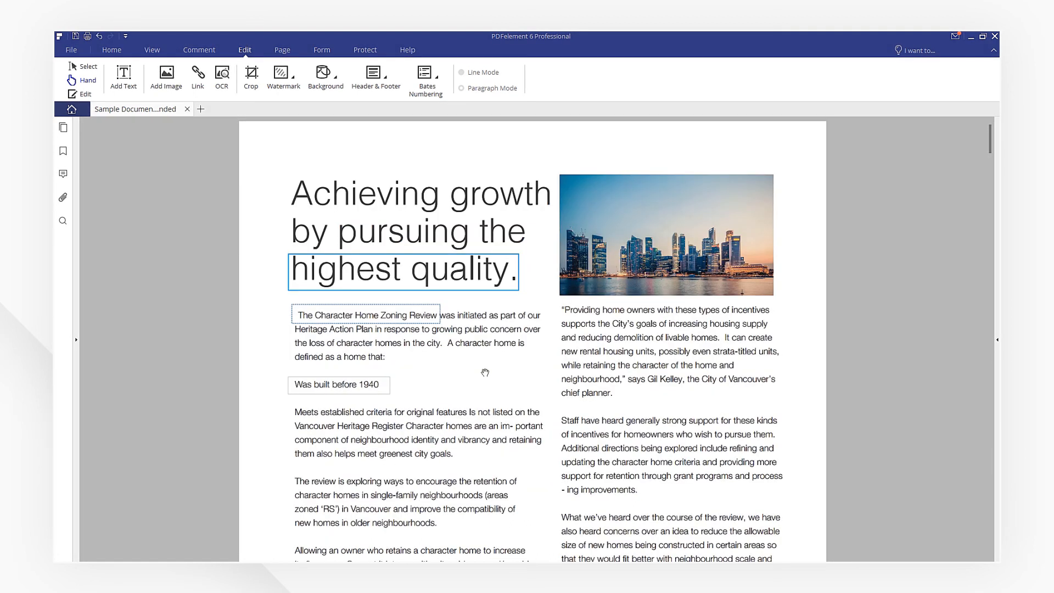